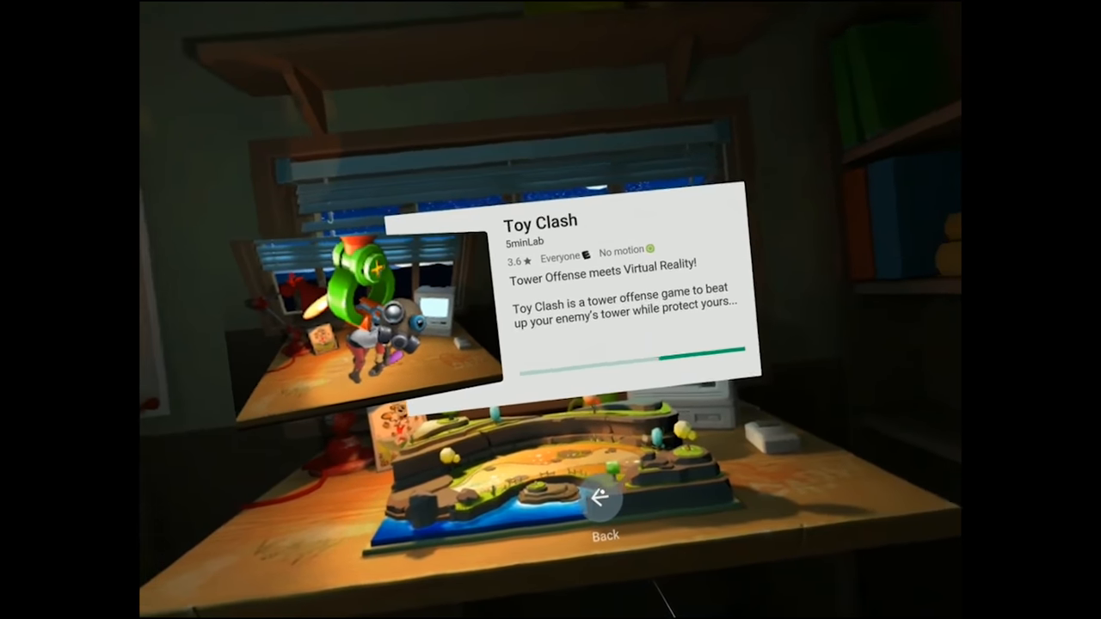
- Exit the Toy Clash listing and Developer options to the Daydream home game shelves
{"action": "left_click", "coordinate": [602, 502]}
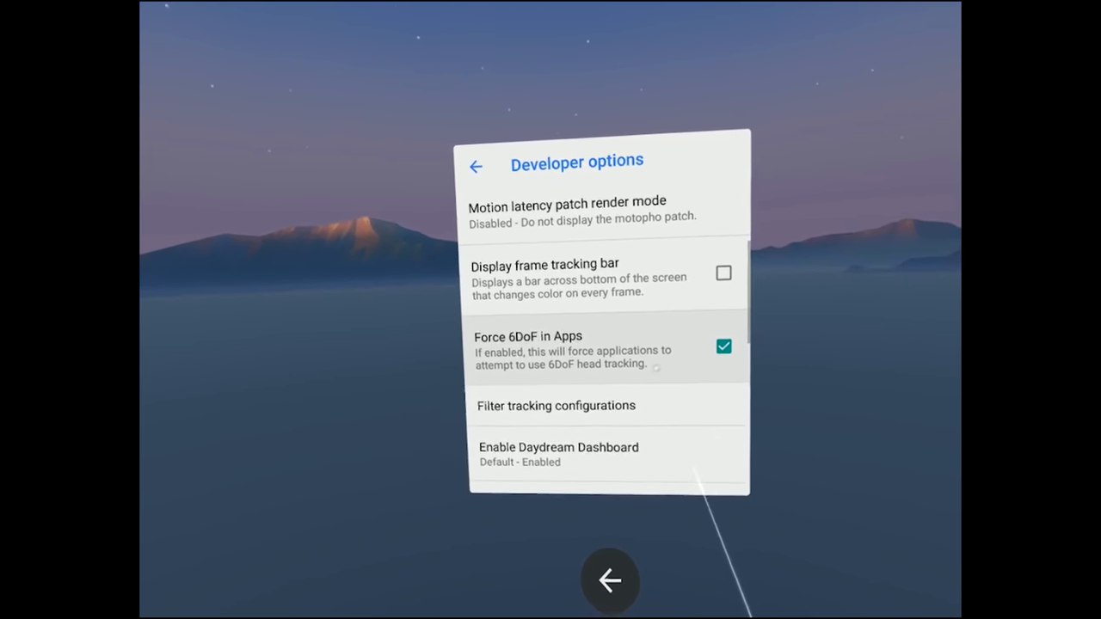
{"action": "left_click", "coordinate": [609, 581]}
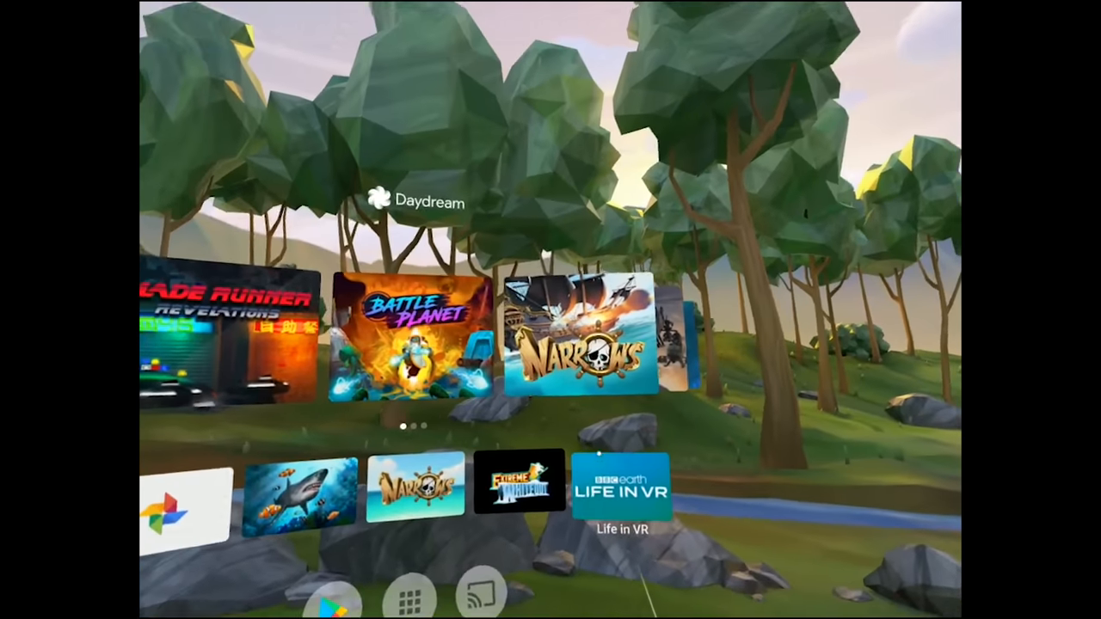